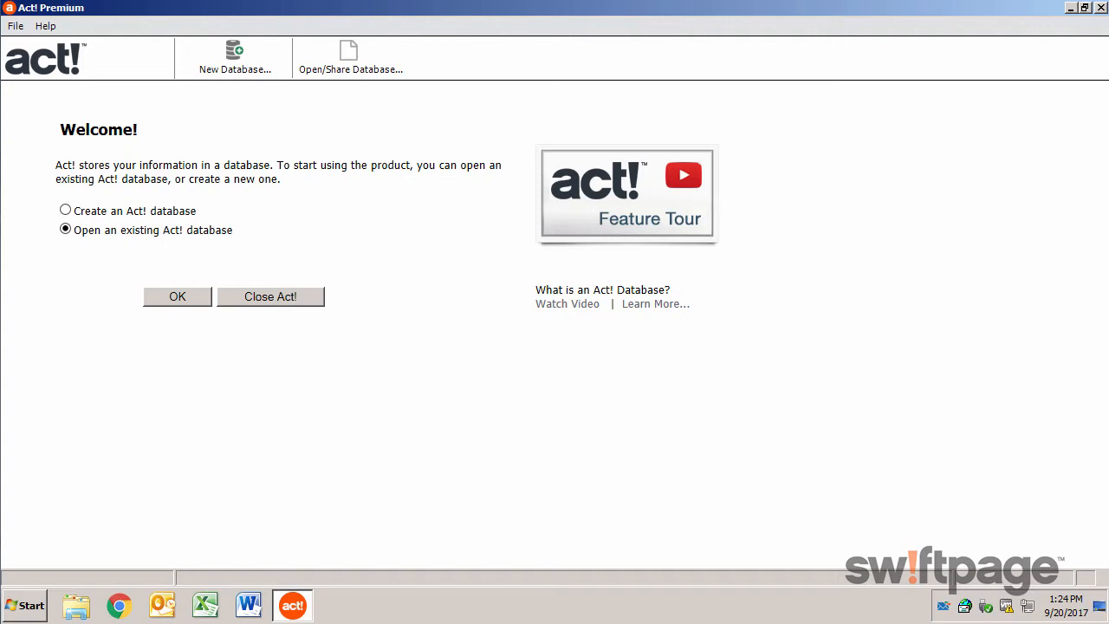
{"action": "mouse_move", "coordinate": [408, 423]}
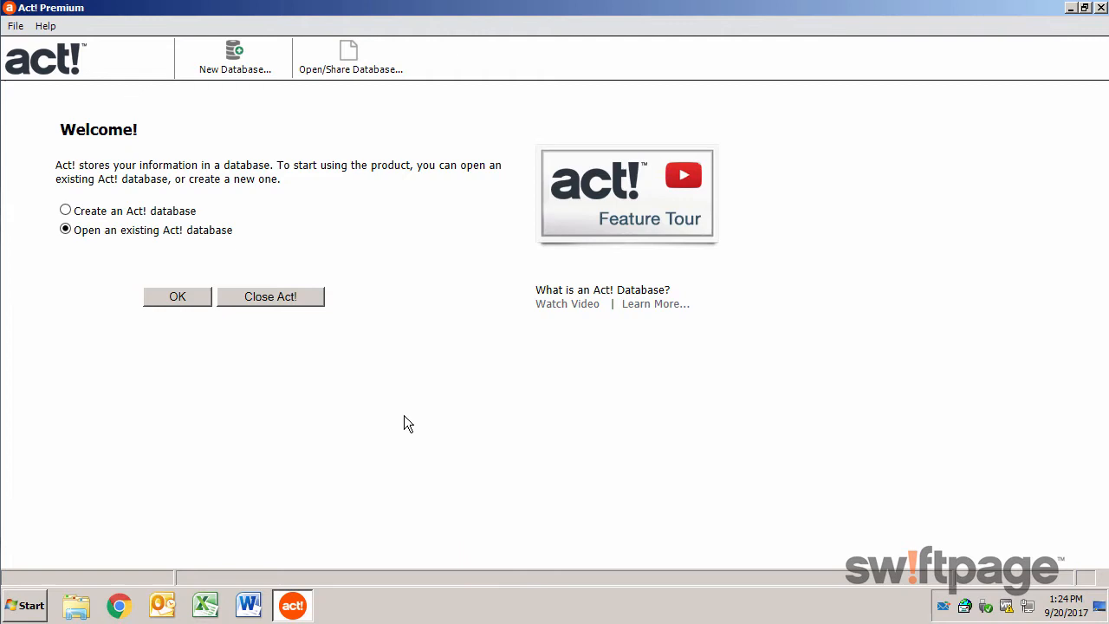
Step: Open the Help menu to reach the Setup Assistant option
{"action": "left_click", "coordinate": [45, 25]}
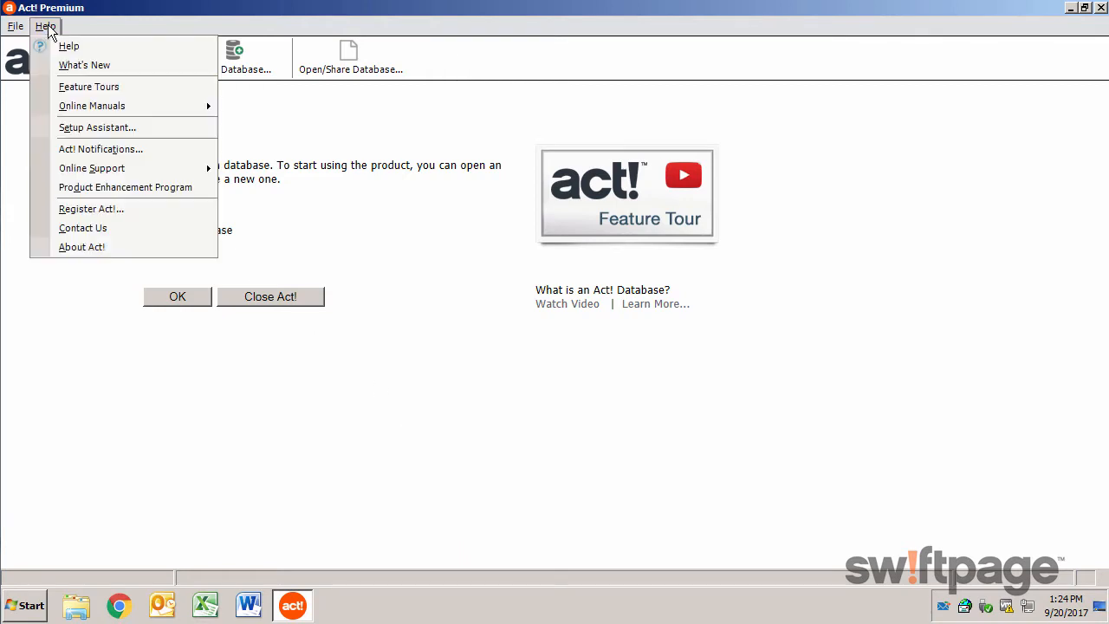
{"action": "mouse_move", "coordinate": [97, 128]}
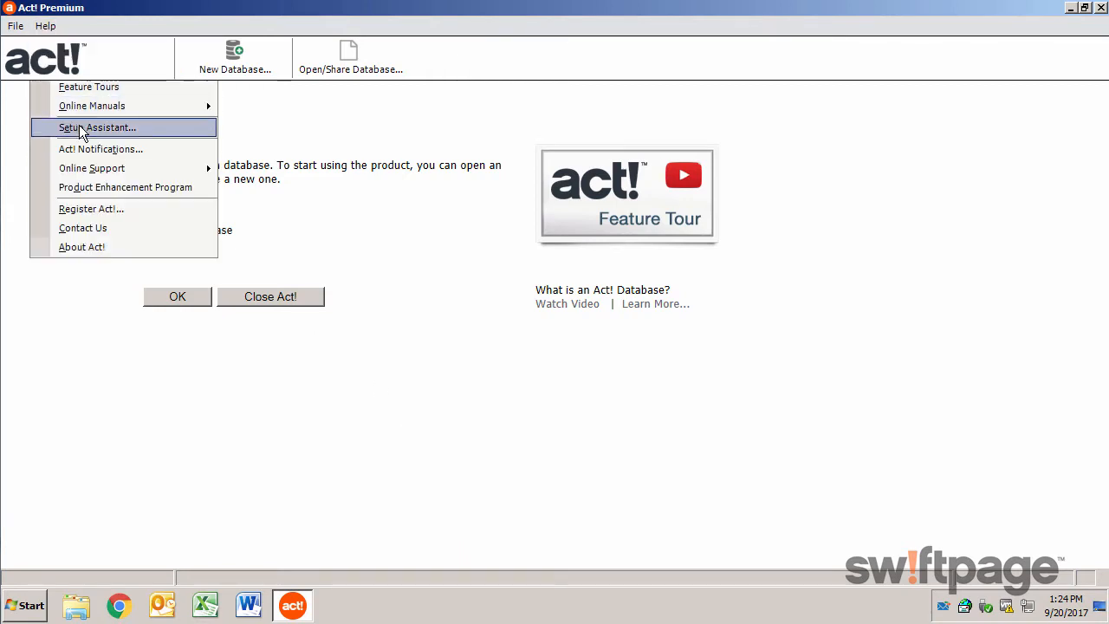
Step: Launch the Setup Assistant, preview then cancel the Convert Database wizard, and start a new database
{"action": "left_click", "coordinate": [97, 127]}
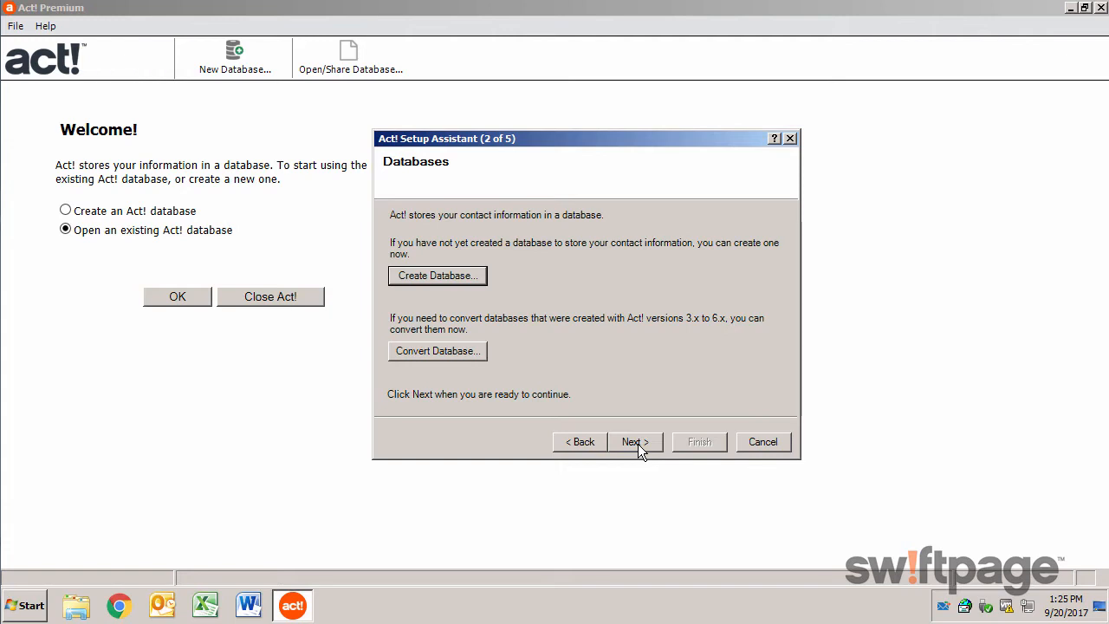
{"action": "mouse_move", "coordinate": [591, 346]}
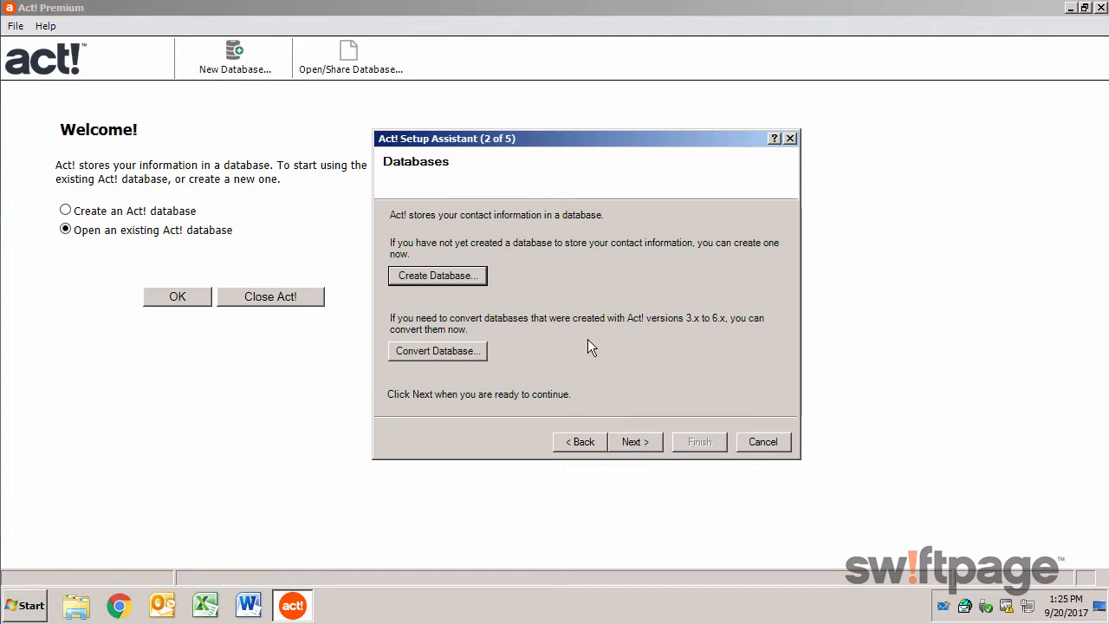
{"action": "mouse_move", "coordinate": [585, 347]}
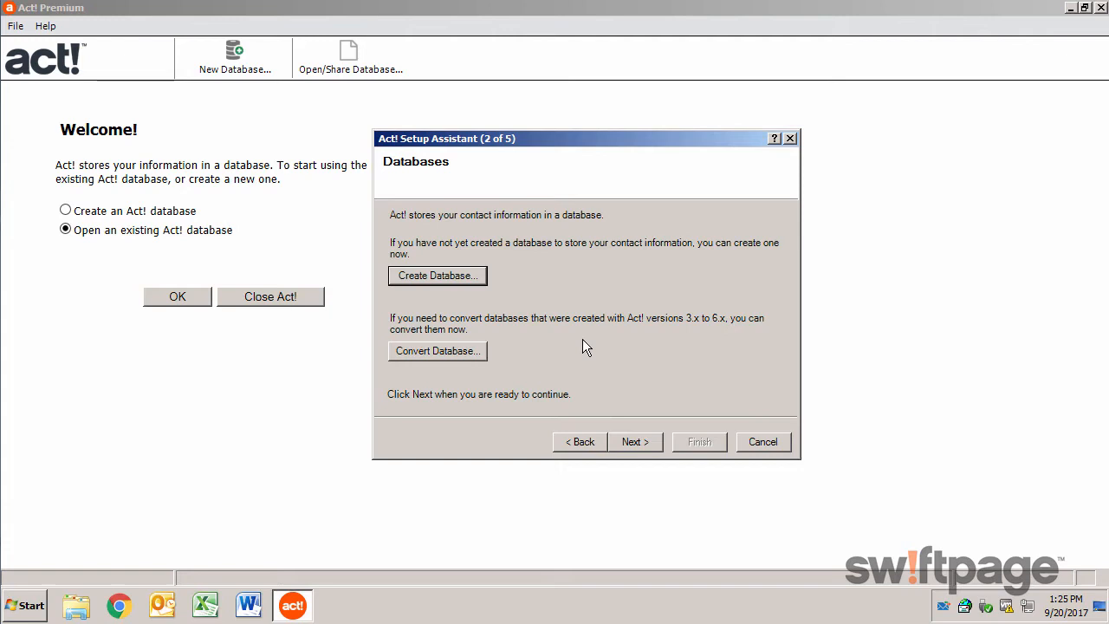
{"action": "left_click", "coordinate": [436, 351]}
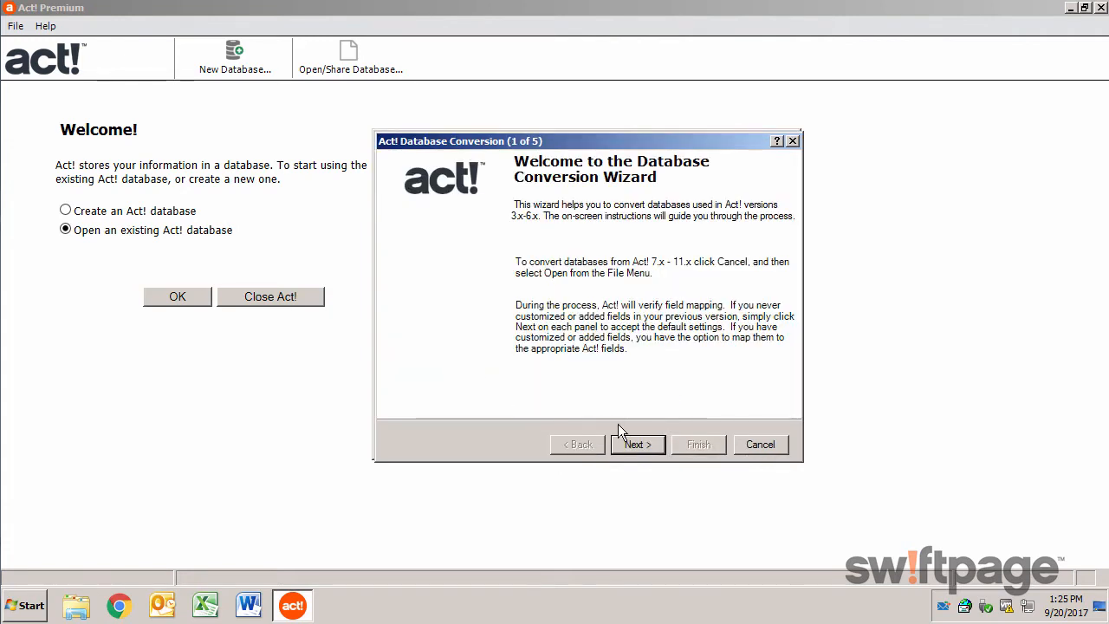
{"action": "left_click", "coordinate": [637, 444]}
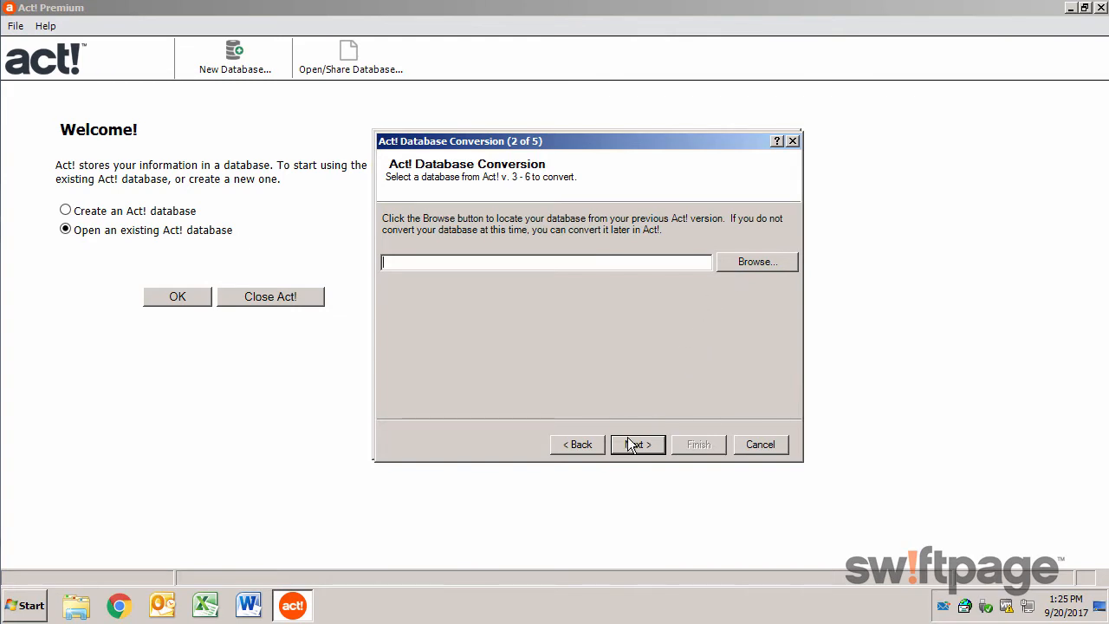
{"action": "left_click", "coordinate": [576, 444]}
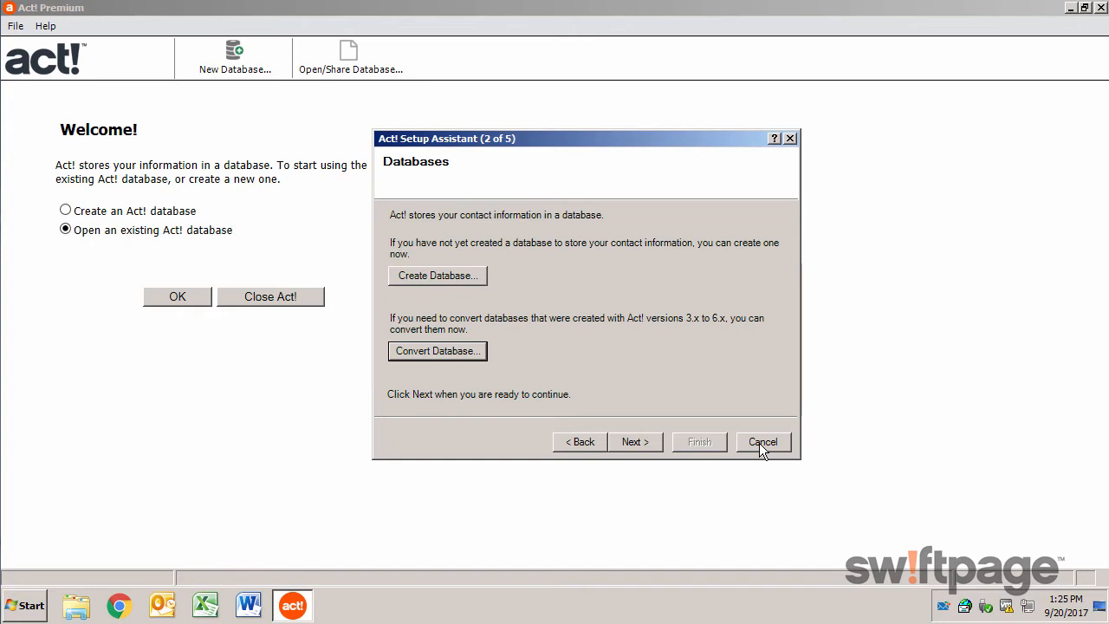
{"action": "left_click", "coordinate": [436, 274]}
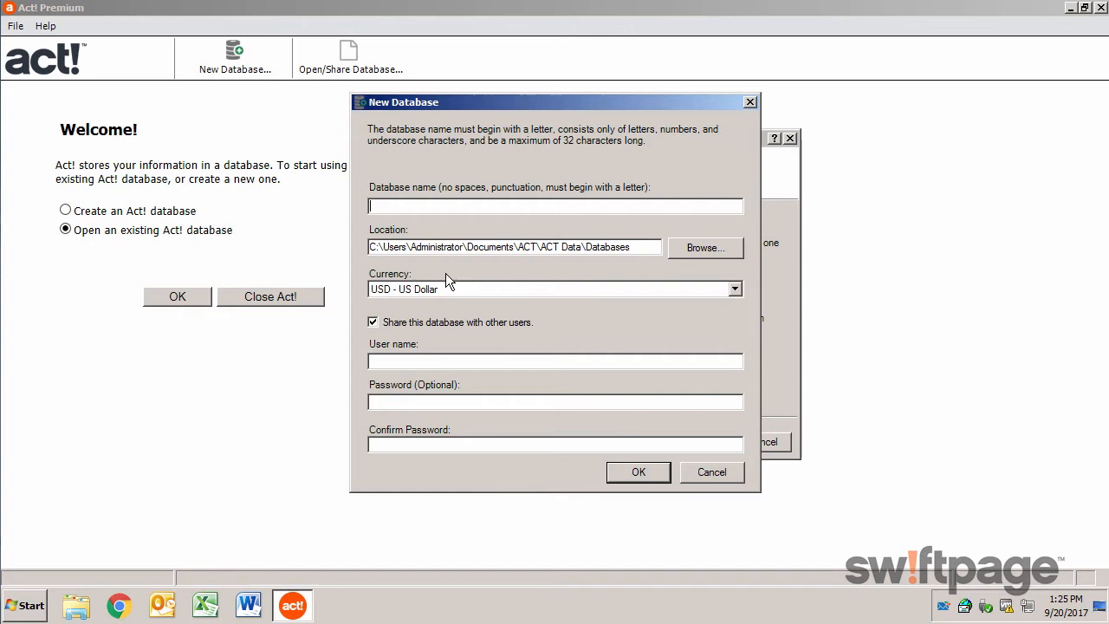
Step: Create the Swiftpage database with user name Brent, then close the Setup Assistant
{"action": "type", "text": "Swiftpage"}
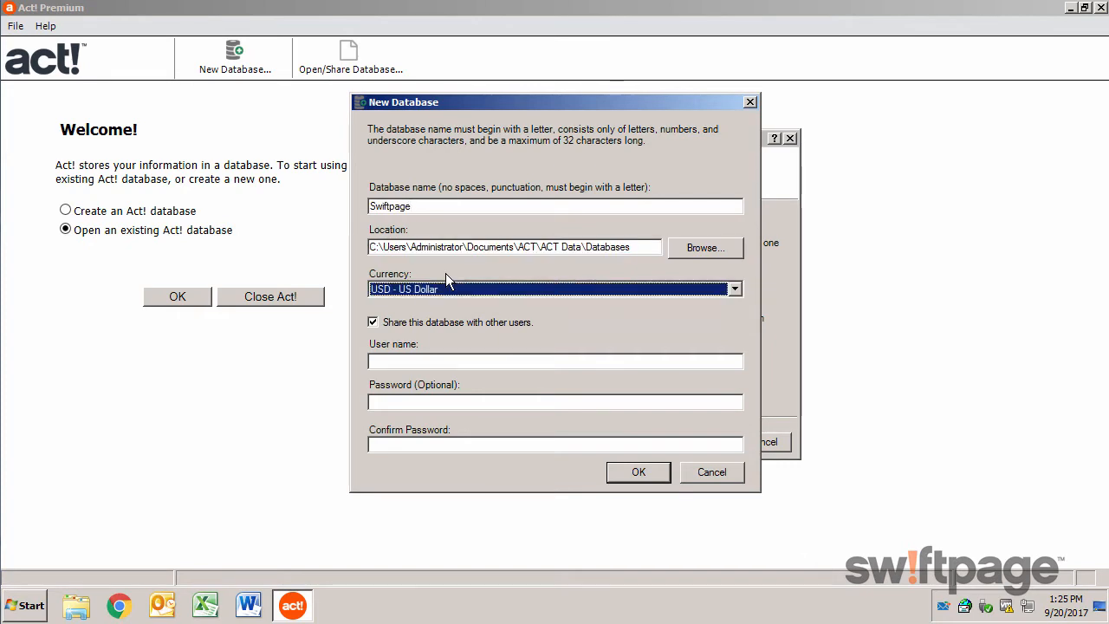
{"action": "type", "text": "Brent"}
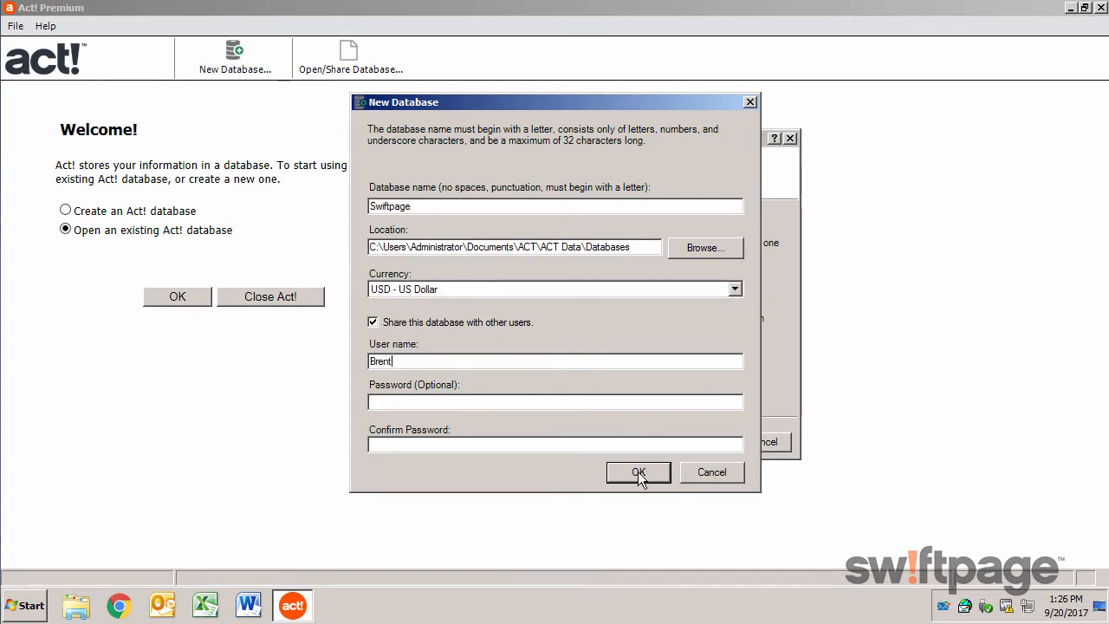
{"action": "left_click", "coordinate": [639, 472]}
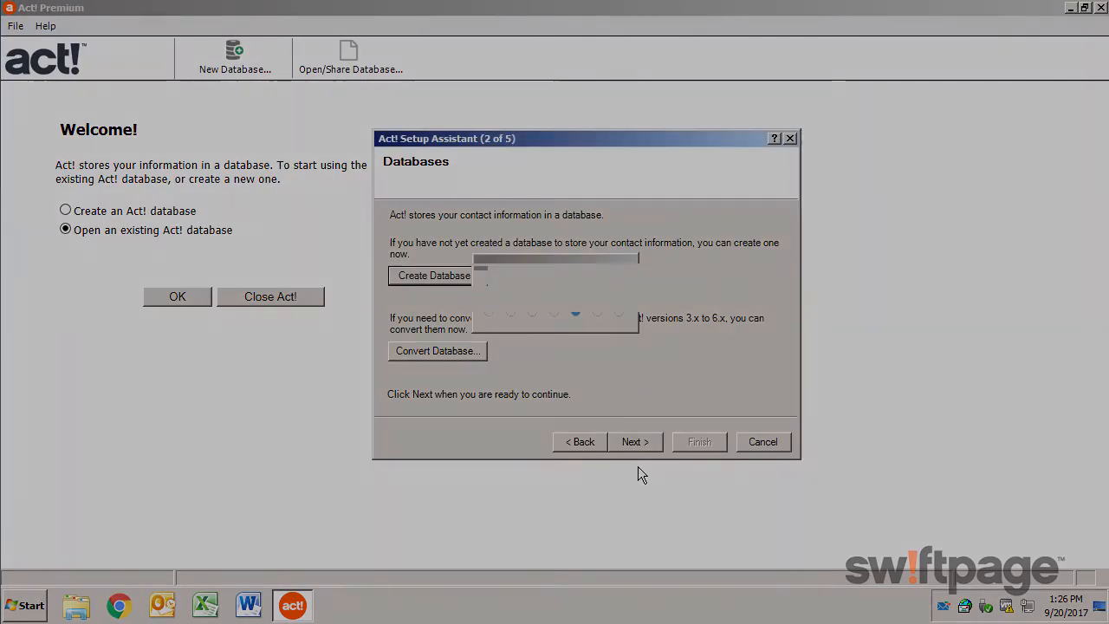
{"action": "left_click", "coordinate": [762, 440]}
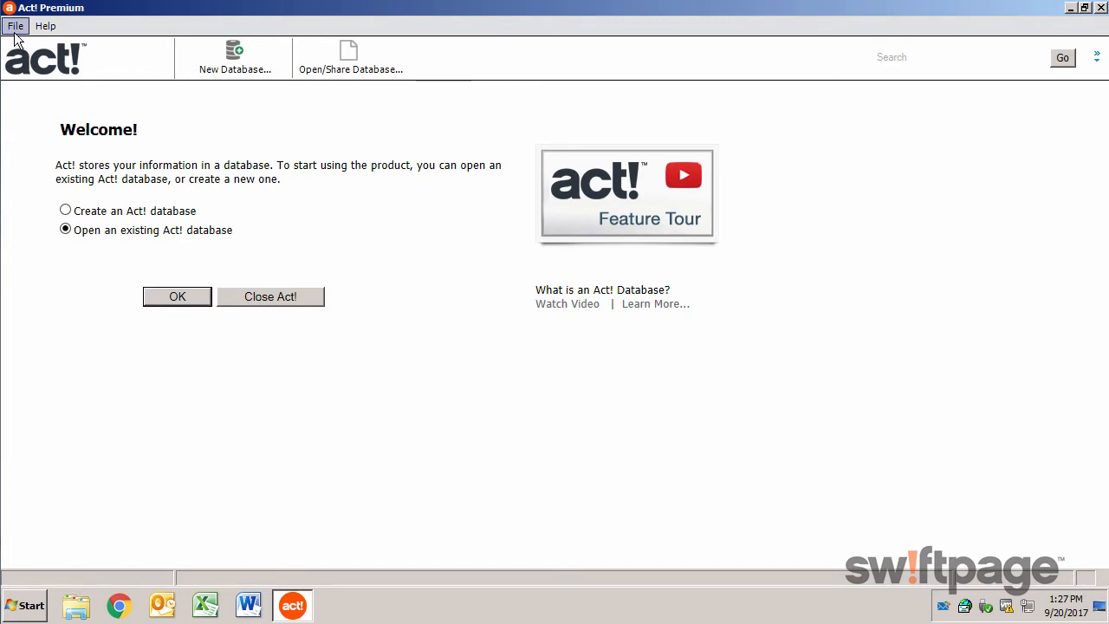
Step: Restore a database from the desktop backup zip, log on, and dismiss the success message
{"action": "left_click", "coordinate": [14, 26]}
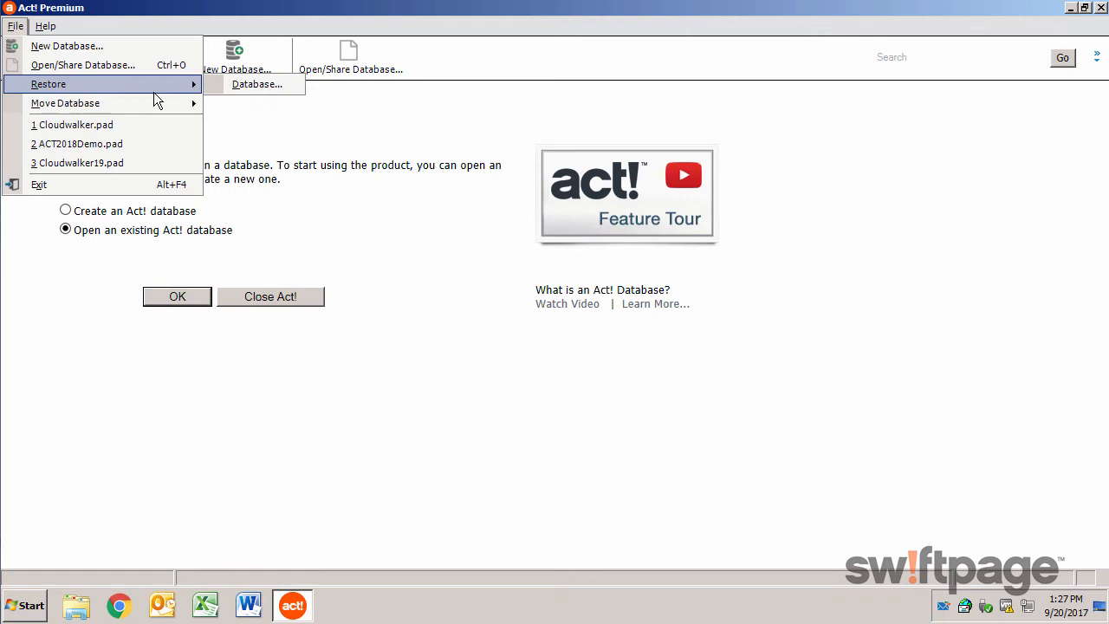
{"action": "left_click", "coordinate": [256, 84]}
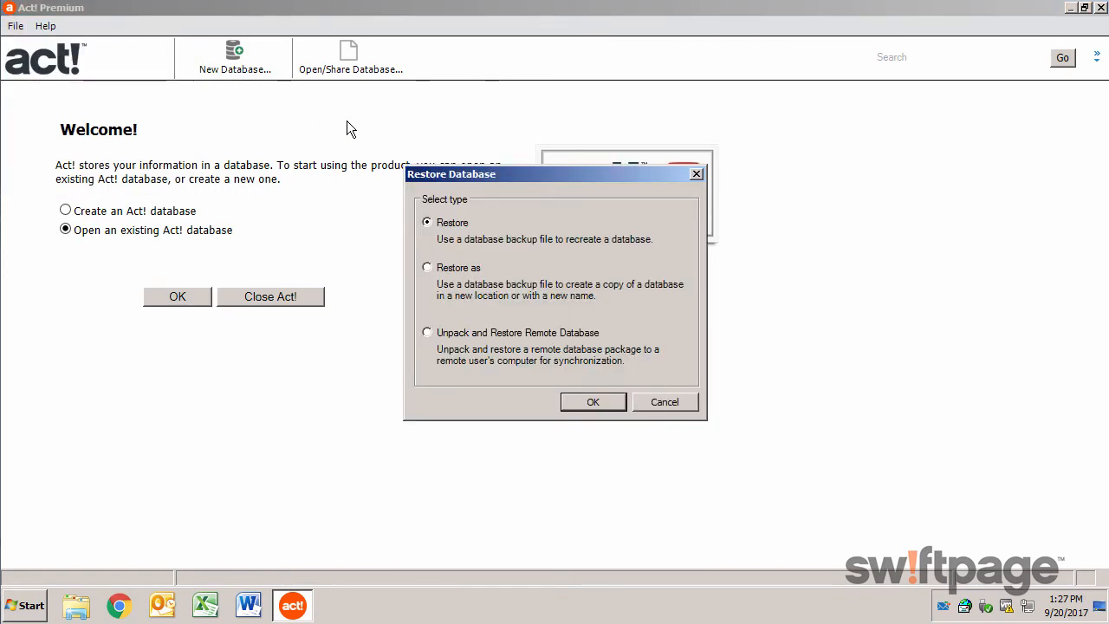
{"action": "mouse_move", "coordinate": [461, 251]}
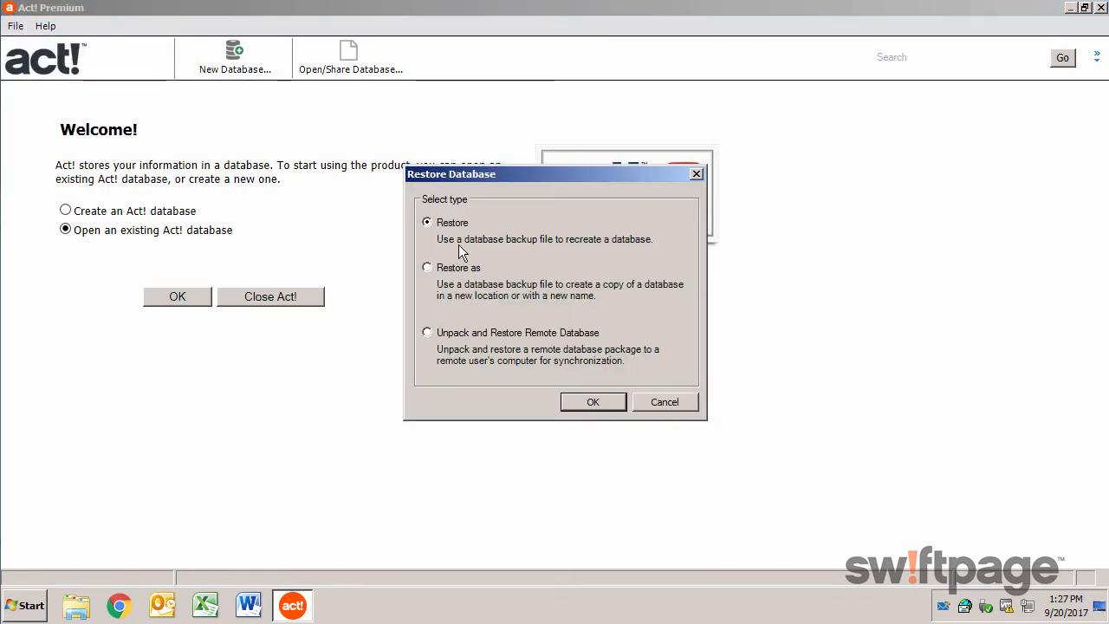
{"action": "left_click", "coordinate": [592, 401]}
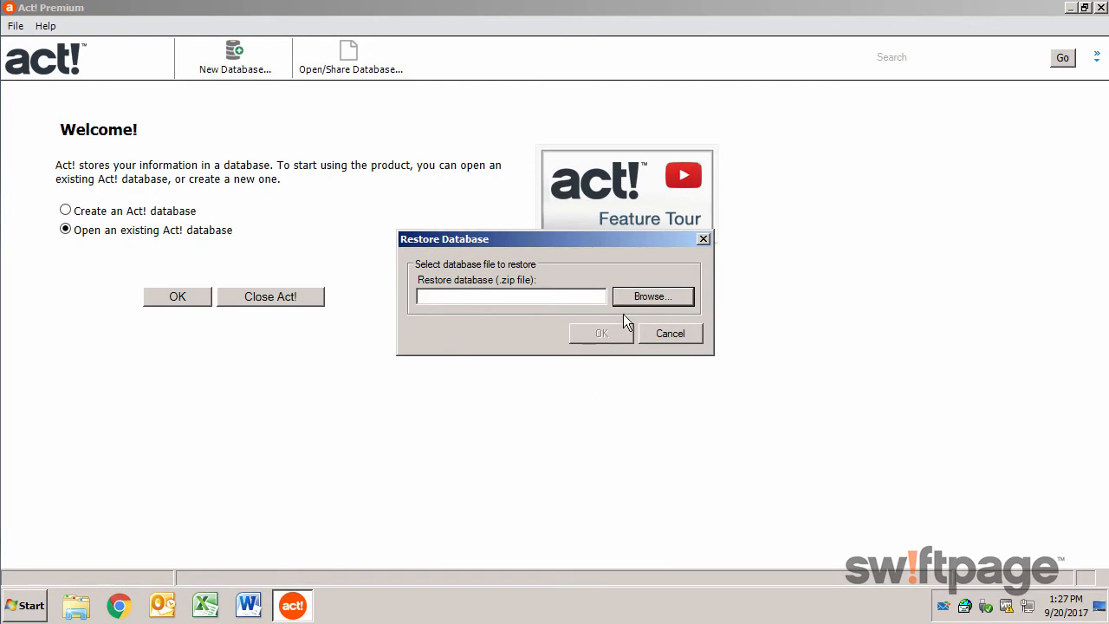
{"action": "left_click", "coordinate": [652, 296]}
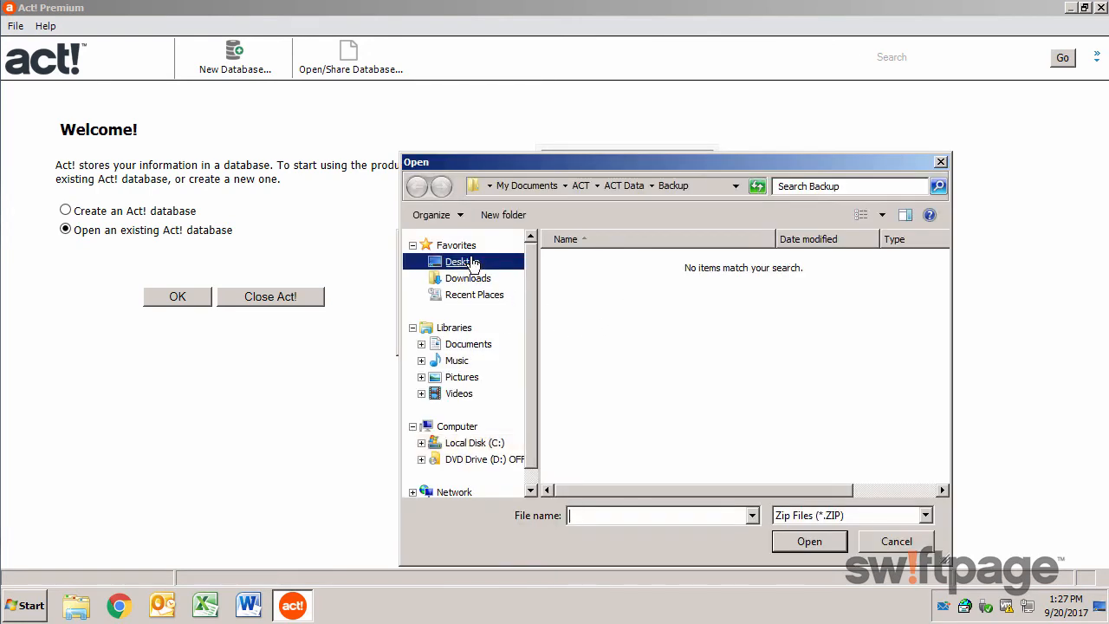
{"action": "left_click", "coordinate": [896, 540]}
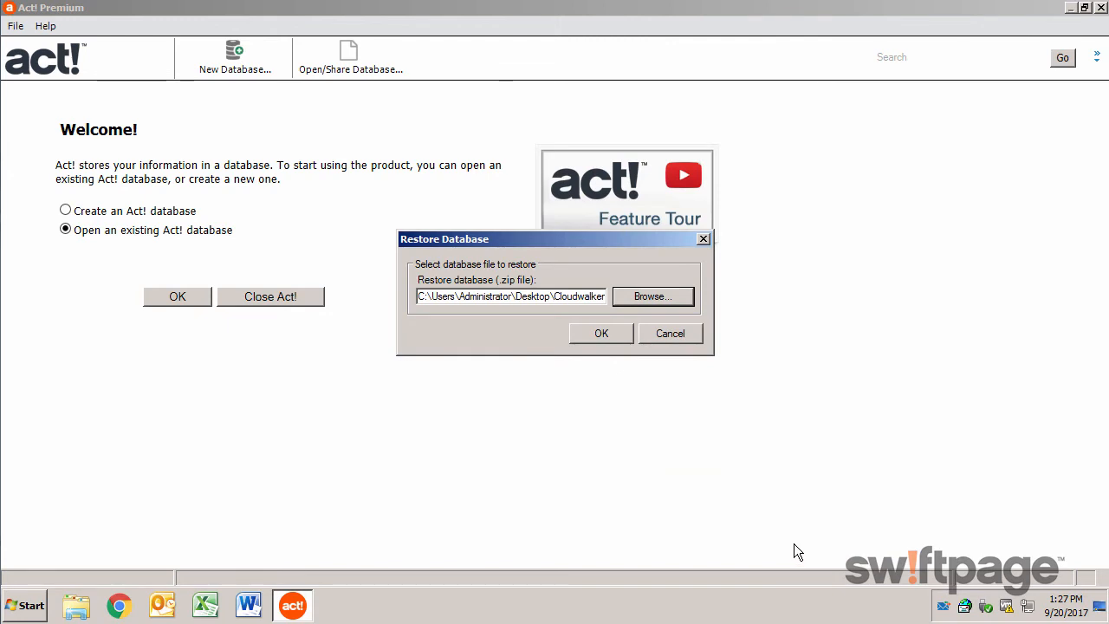
{"action": "left_click", "coordinate": [600, 332]}
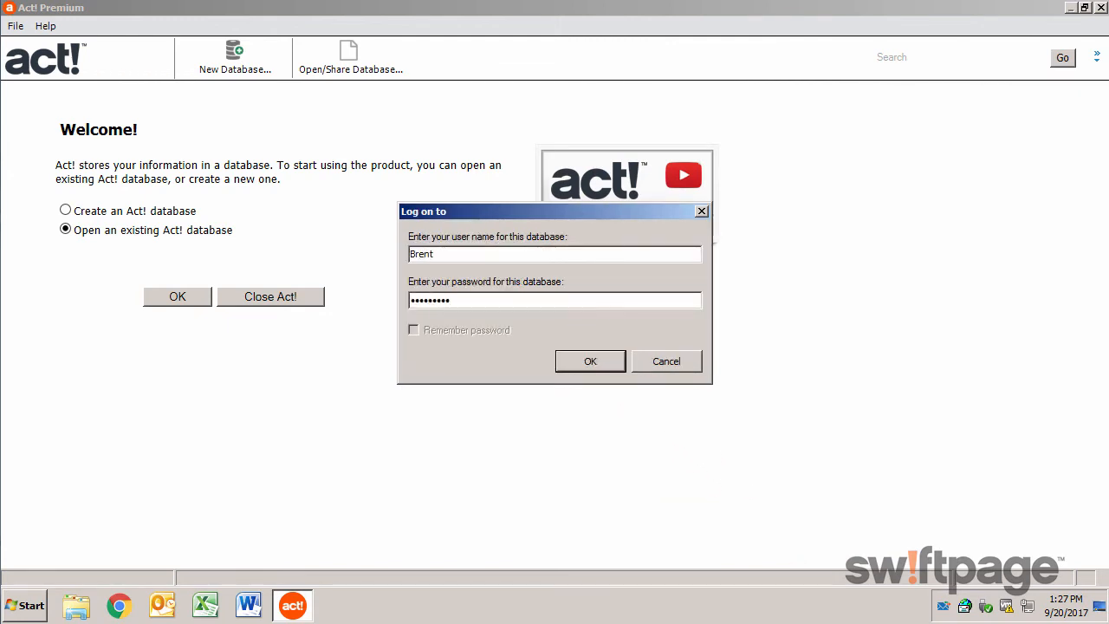
{"action": "left_click", "coordinate": [590, 360]}
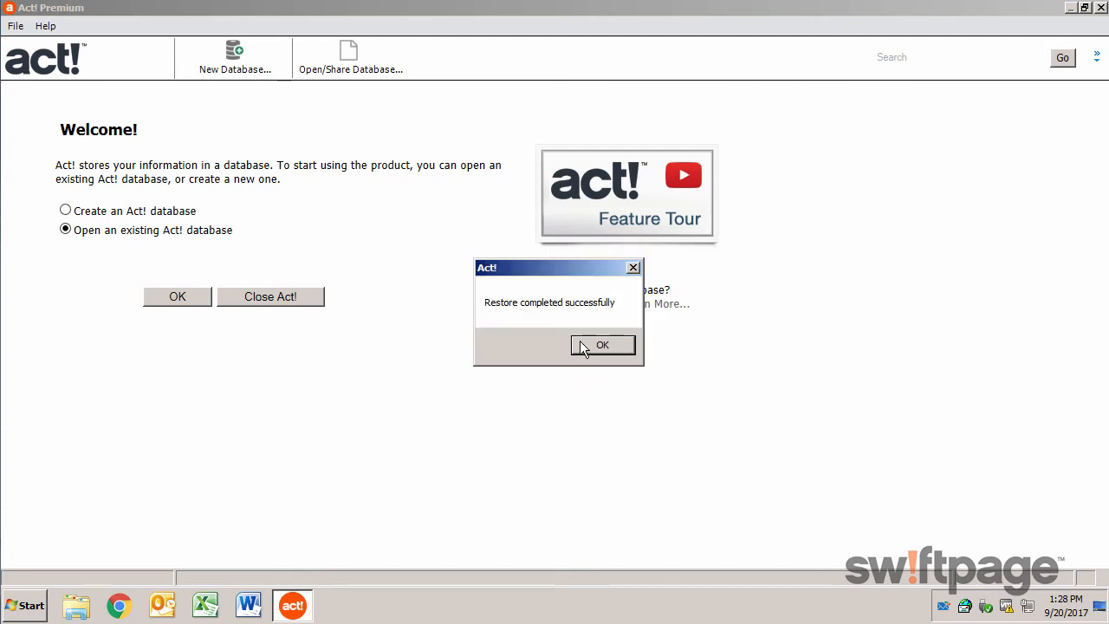
{"action": "left_click", "coordinate": [602, 344]}
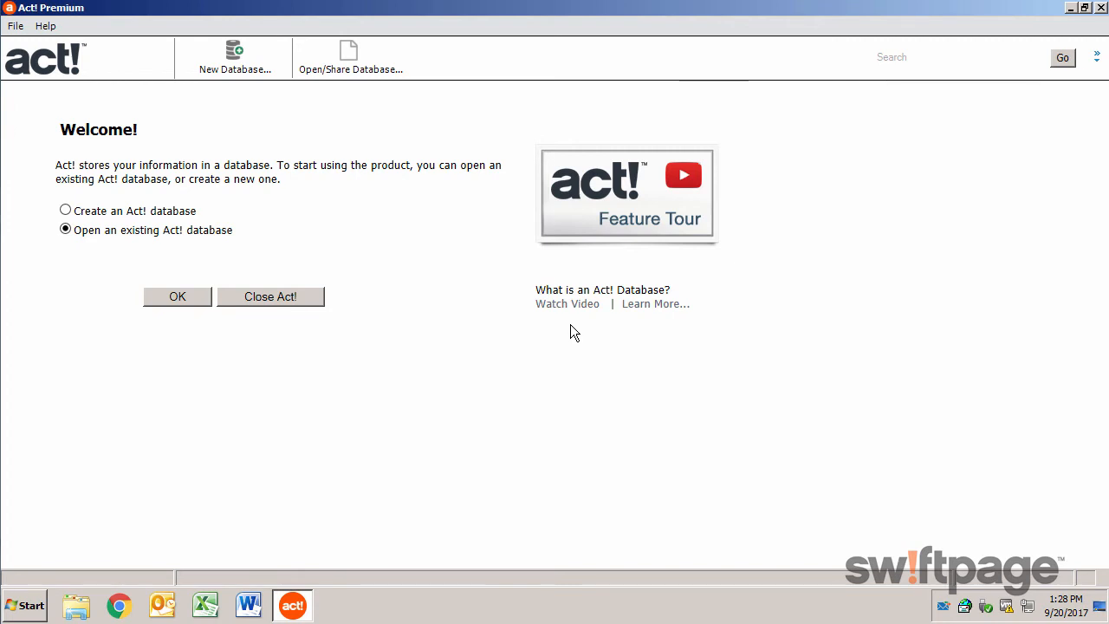
Step: Open the CloudNew database and accept both update prompts to show its four contacts
{"action": "left_click", "coordinate": [177, 297]}
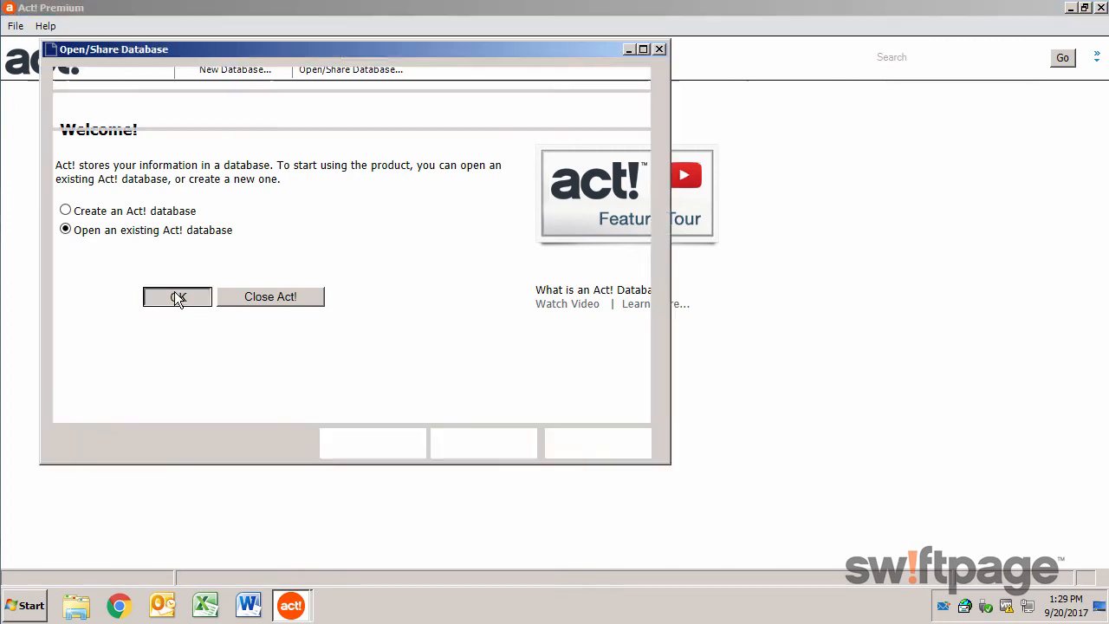
{"action": "left_click", "coordinate": [177, 296]}
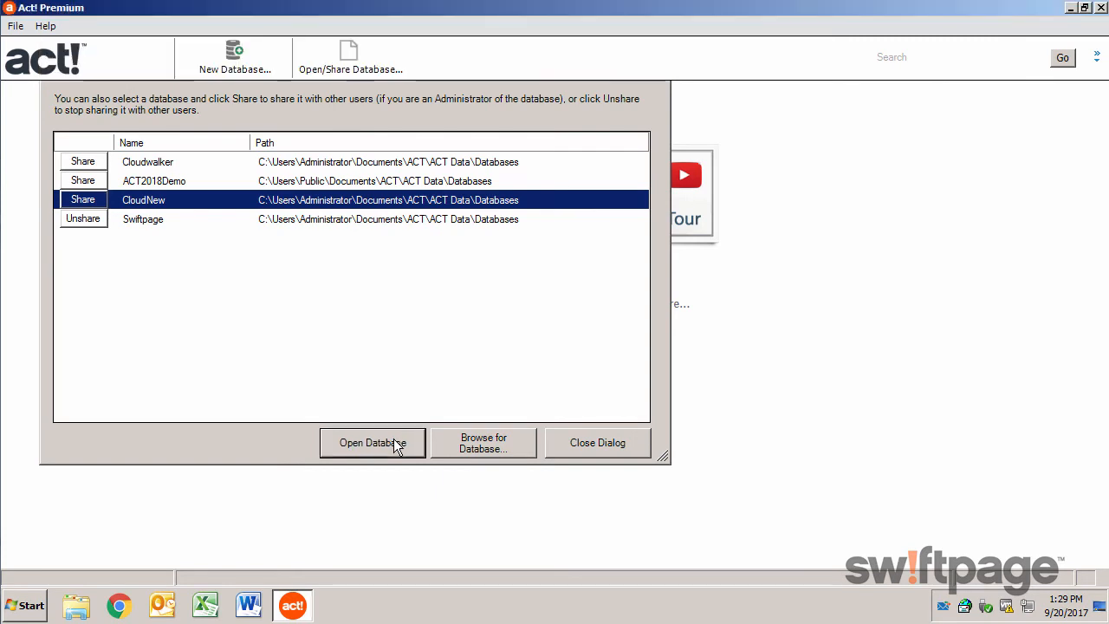
{"action": "left_click", "coordinate": [372, 442]}
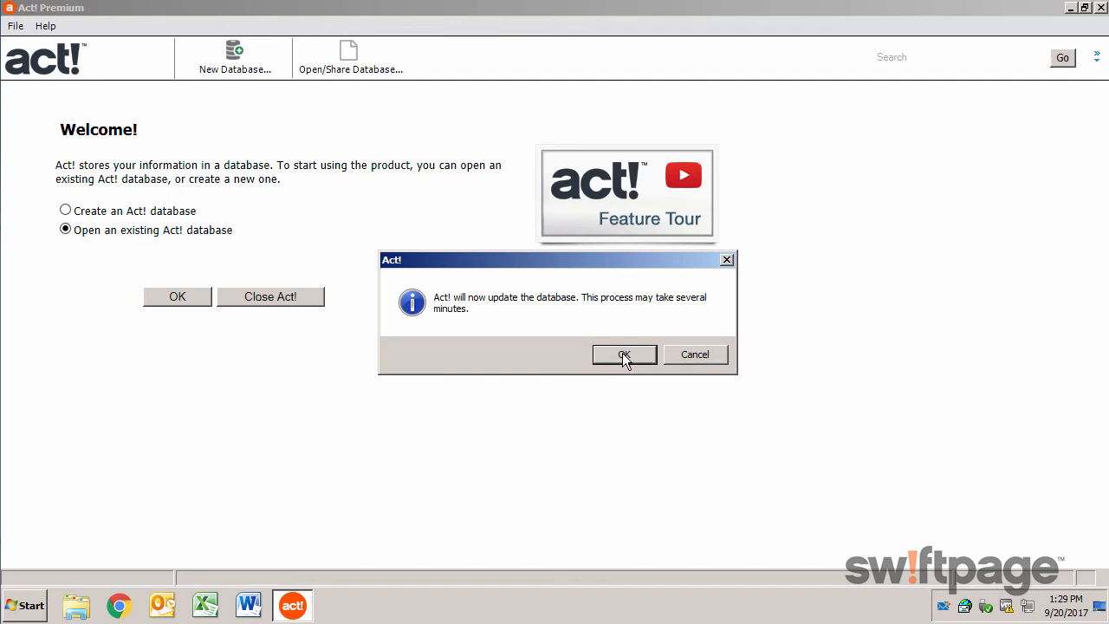
{"action": "left_click", "coordinate": [622, 354]}
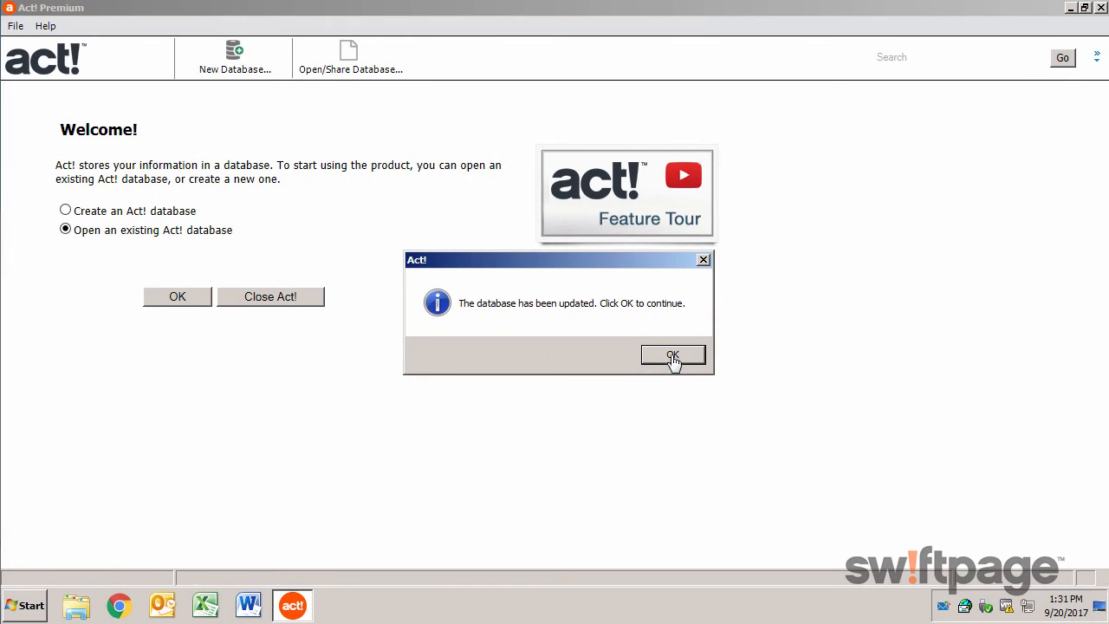
{"action": "left_click", "coordinate": [673, 354]}
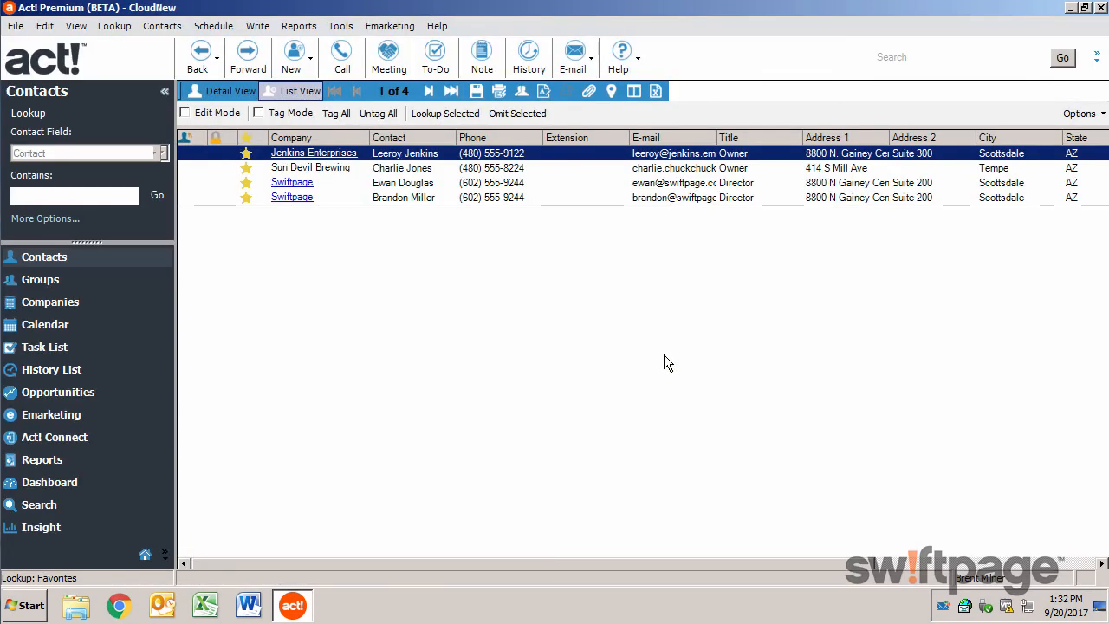